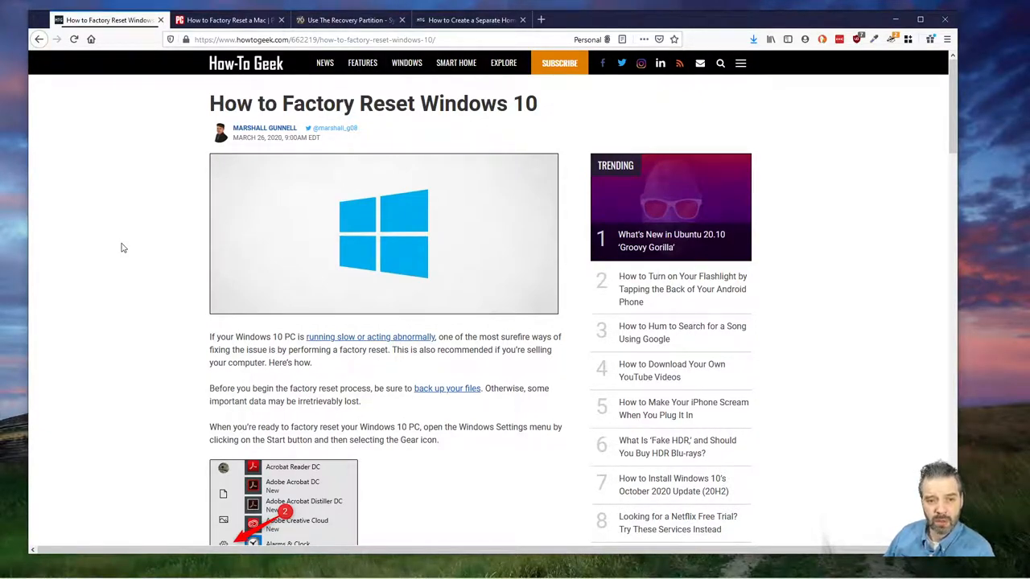
pyautogui.moveTo(158, 292)
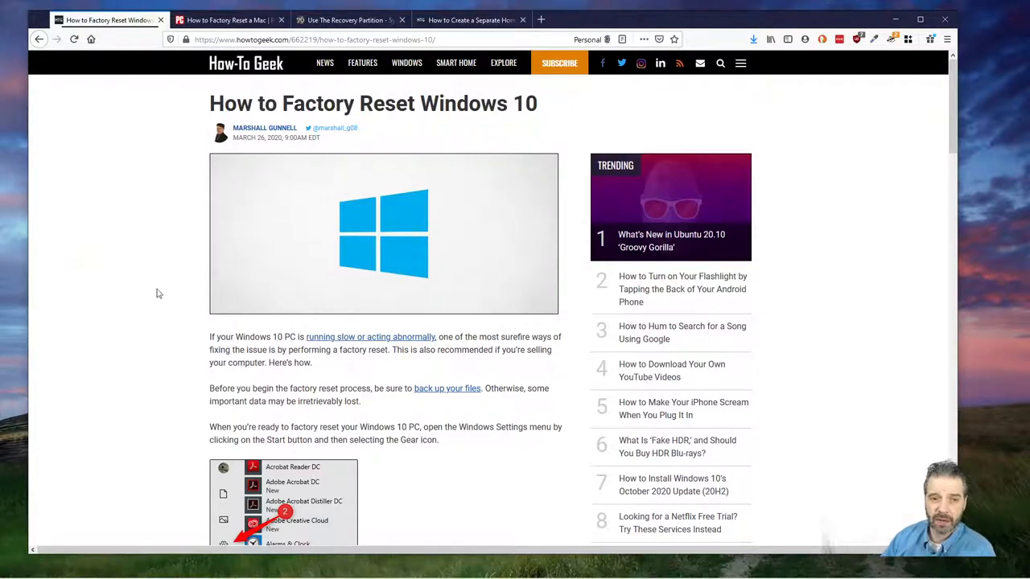
# Scroll the How-To Geek Windows 10 article past the Settings screenshots to the Recovery 'Get started' step
pyautogui.scroll(-3)
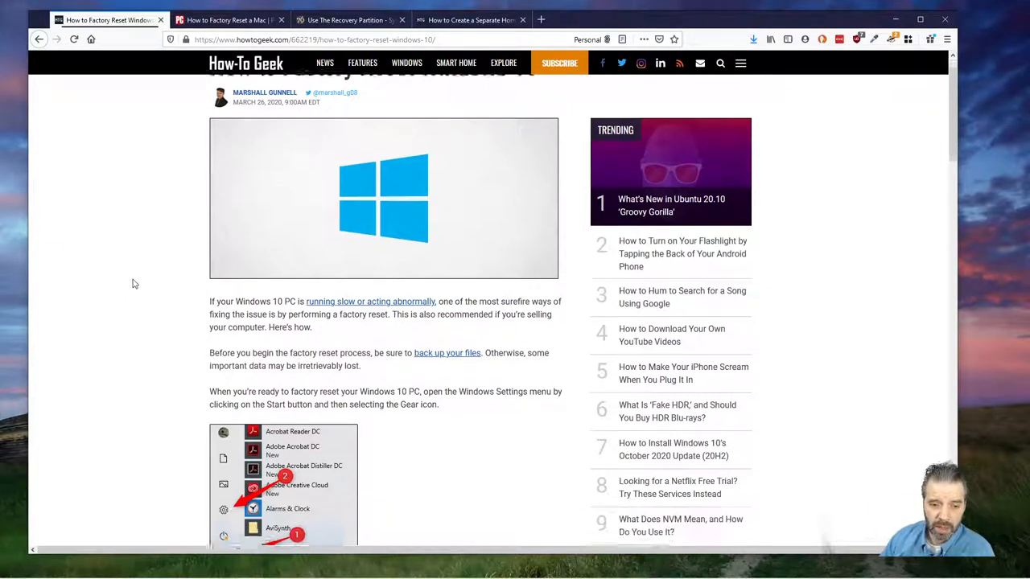
pyautogui.scroll(-3)
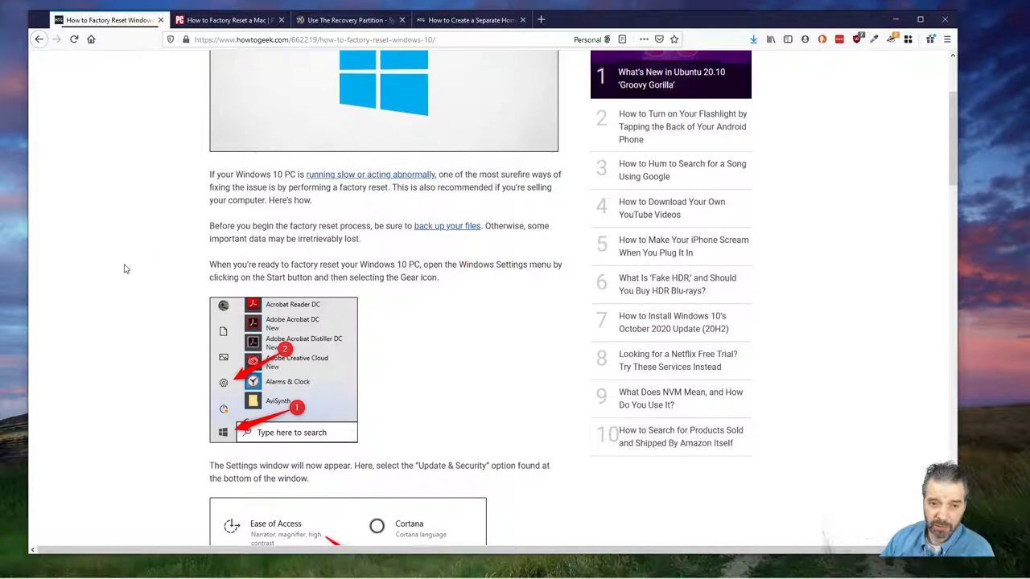
pyautogui.scroll(3)
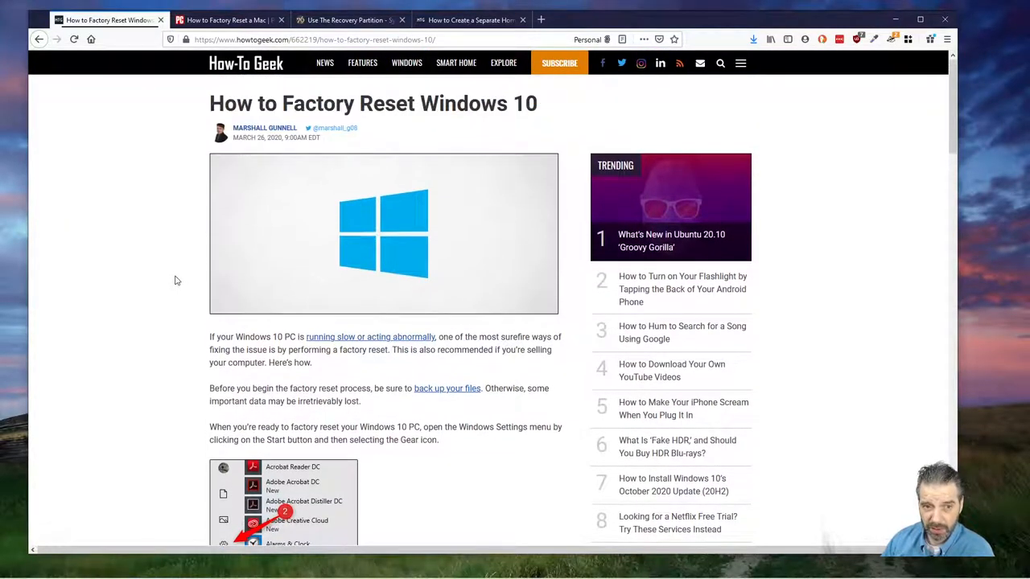
pyautogui.moveTo(161, 314)
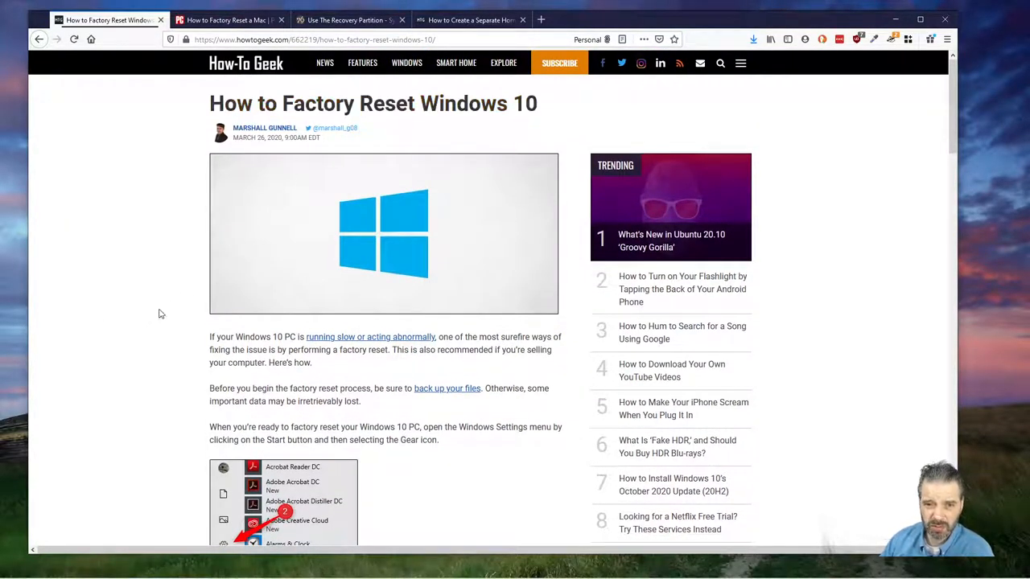
pyautogui.scroll(-3)
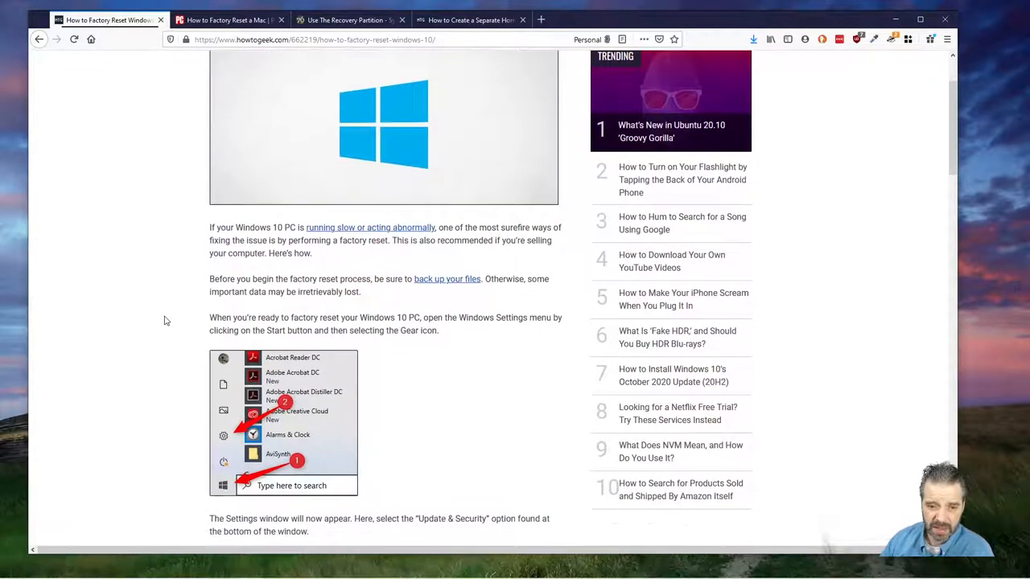
pyautogui.scroll(-3)
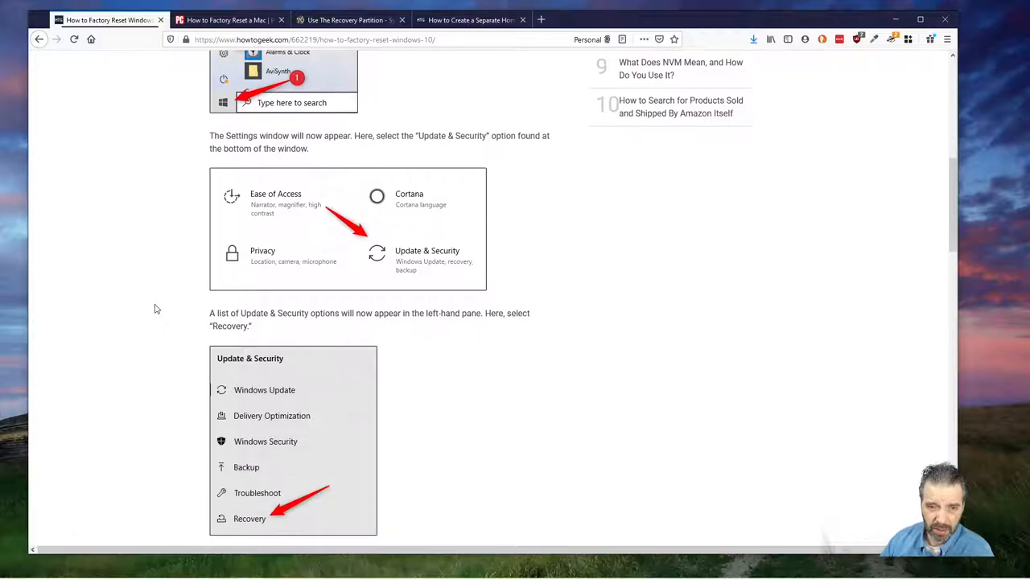
pyautogui.moveTo(502, 314)
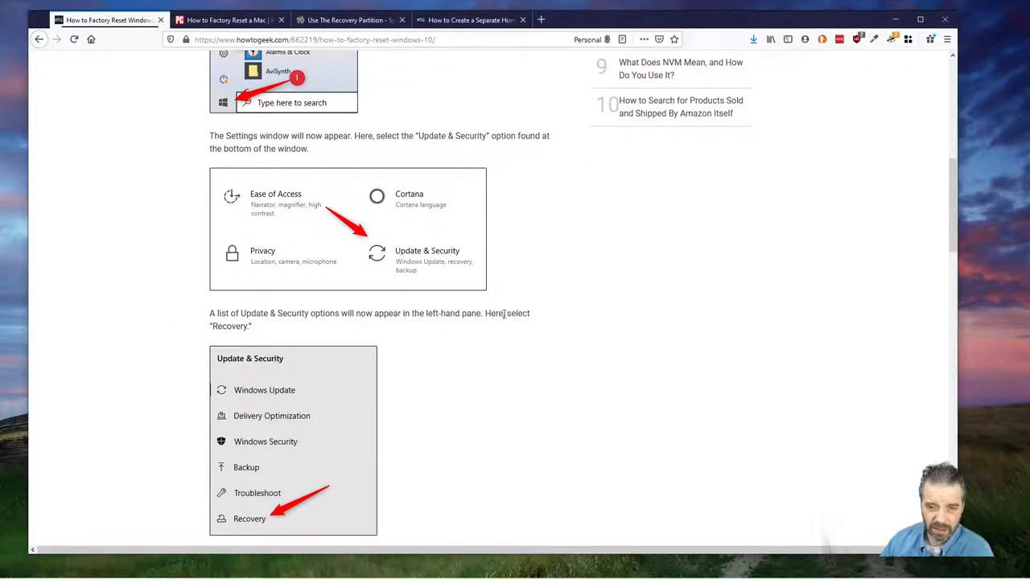
pyautogui.scroll(-3)
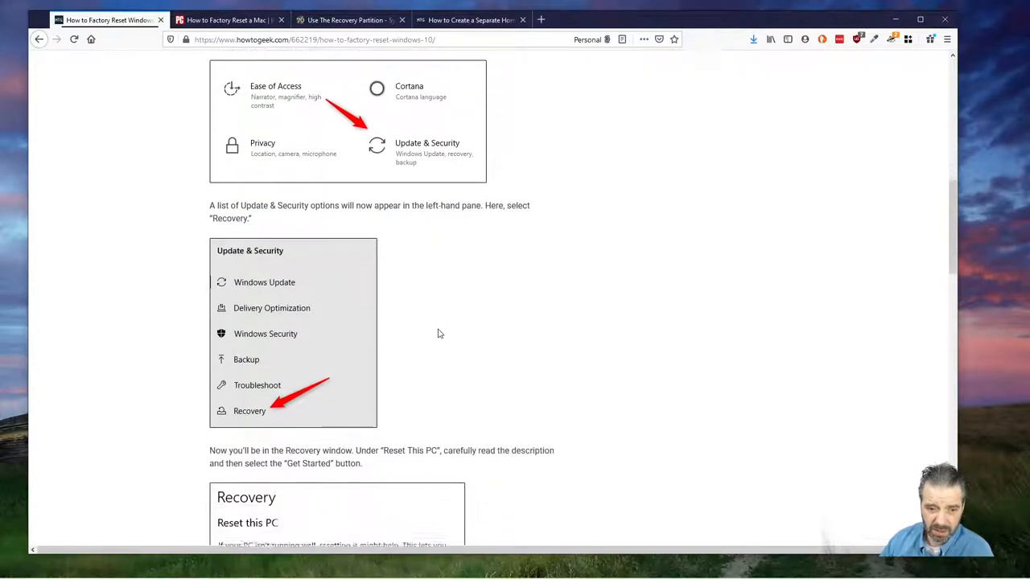
pyautogui.scroll(-3)
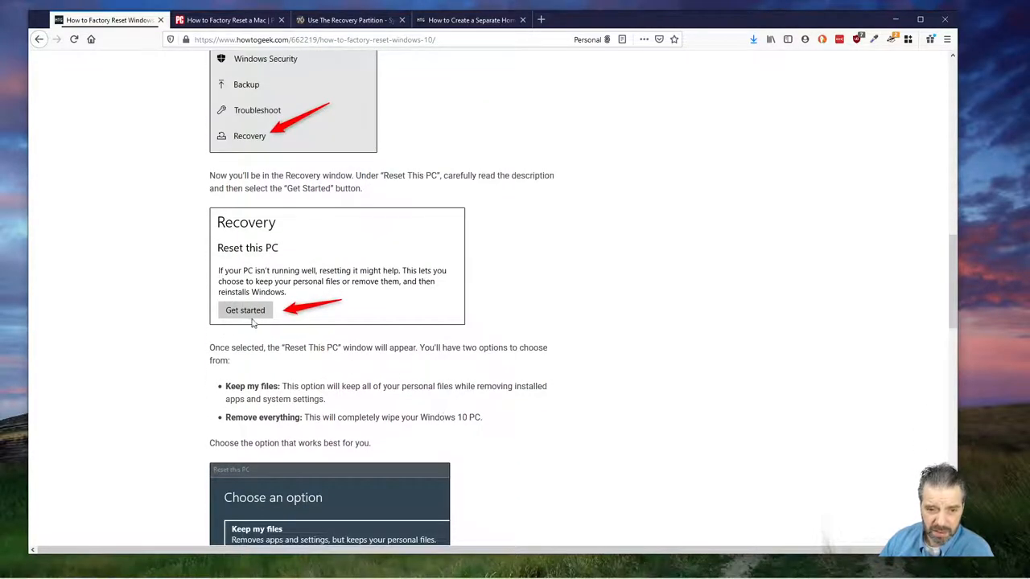
# Scroll to the 'Choose an option' screenshot with Keep my files and Remove everything
pyautogui.scroll(-3)
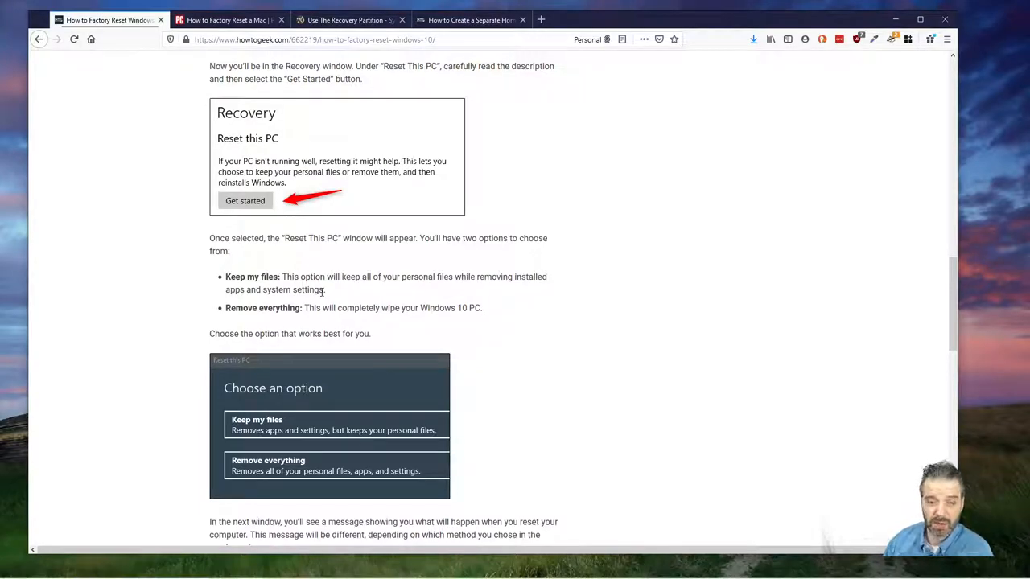
pyautogui.scroll(-3)
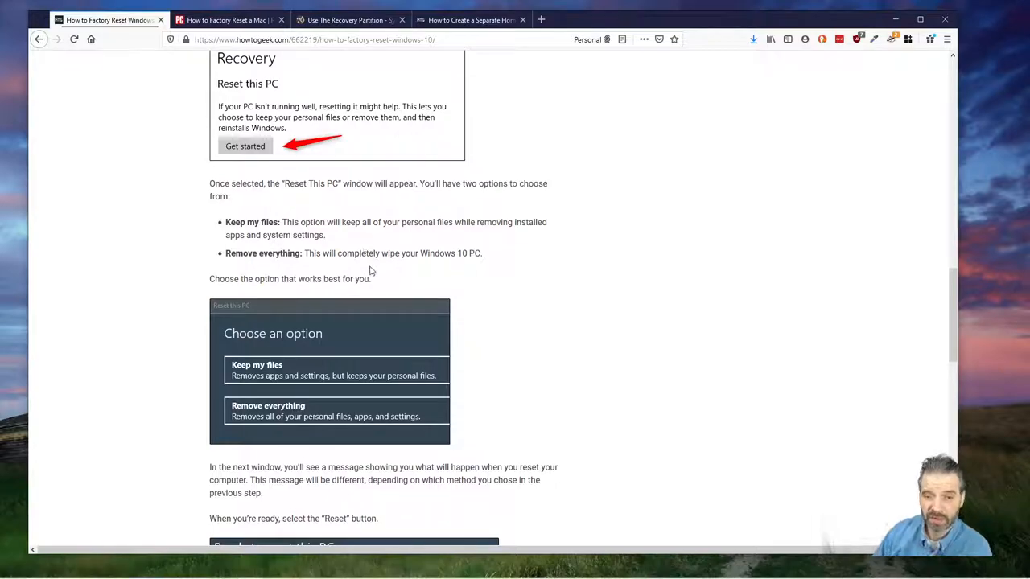
pyautogui.moveTo(410, 269)
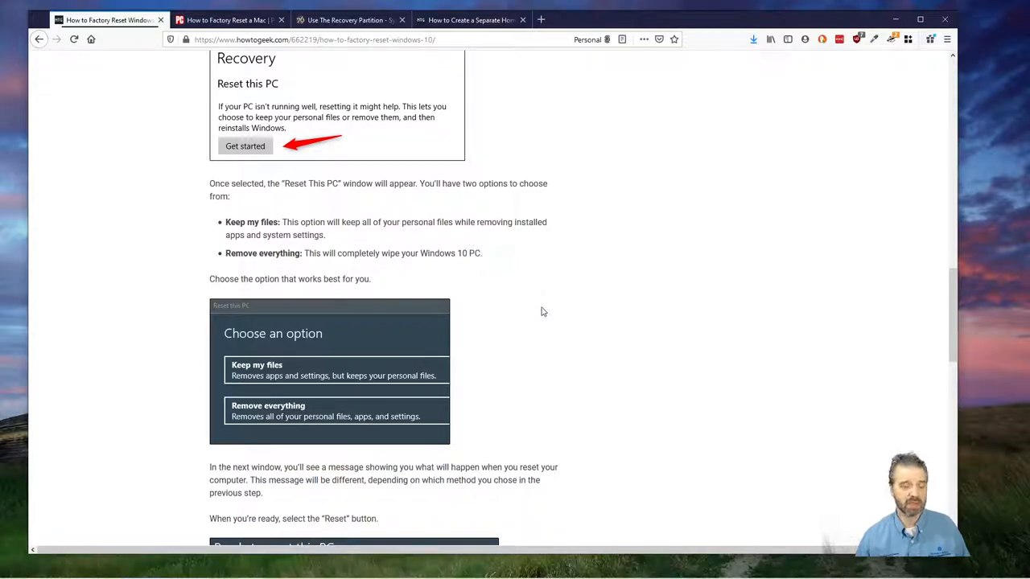
pyautogui.moveTo(447, 239)
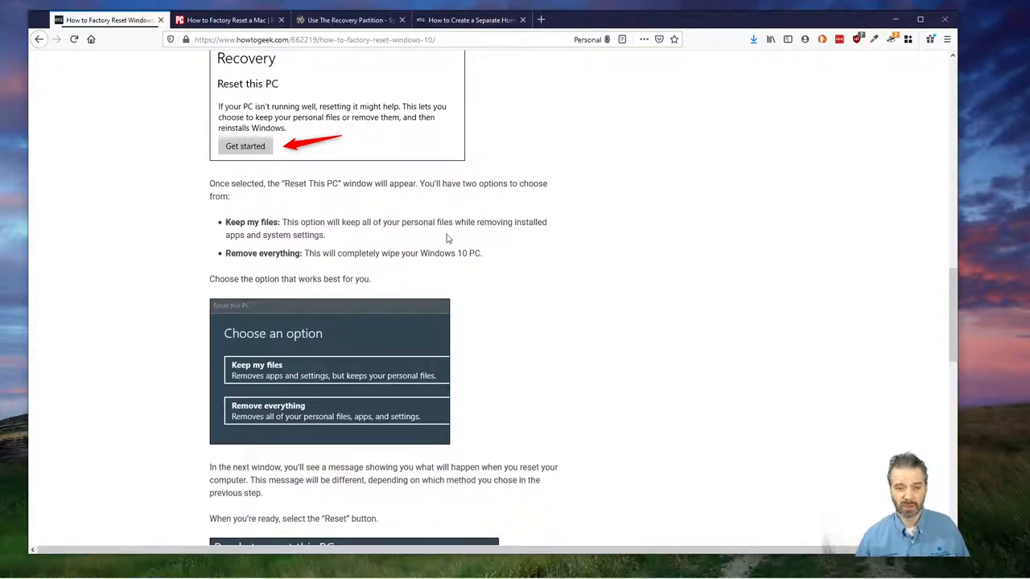
pyautogui.moveTo(375, 229)
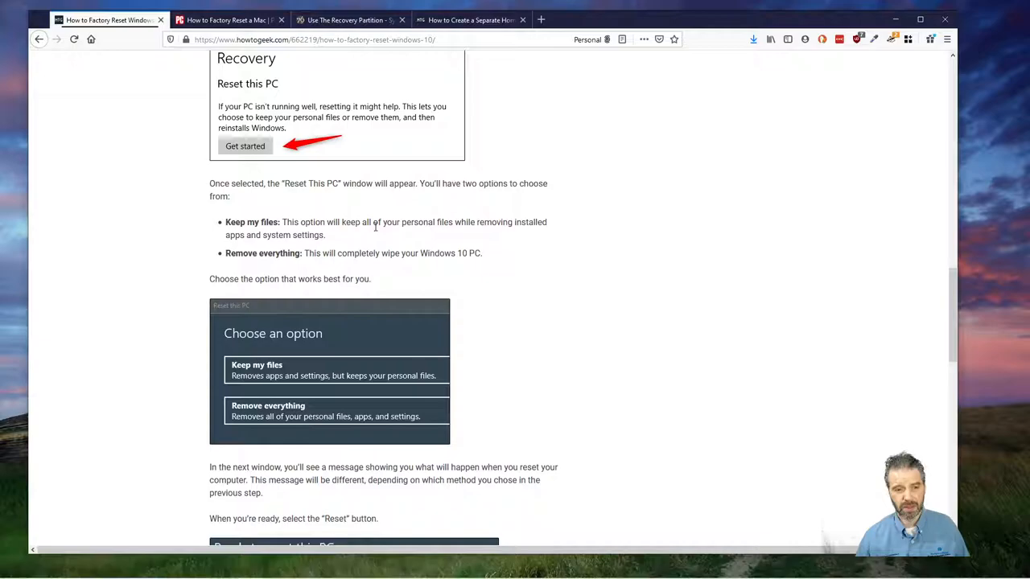
pyautogui.moveTo(518, 280)
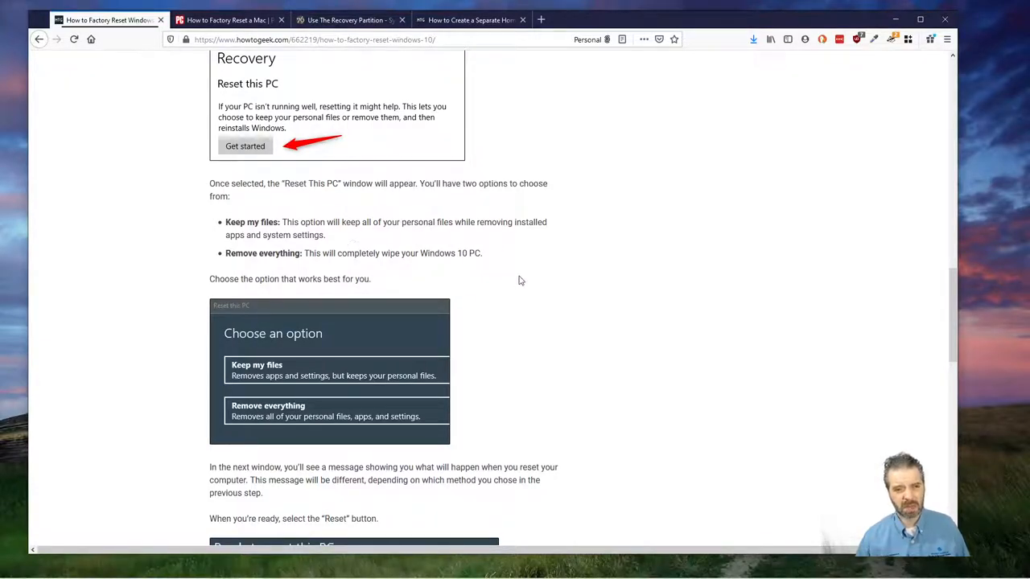
pyautogui.moveTo(428, 235)
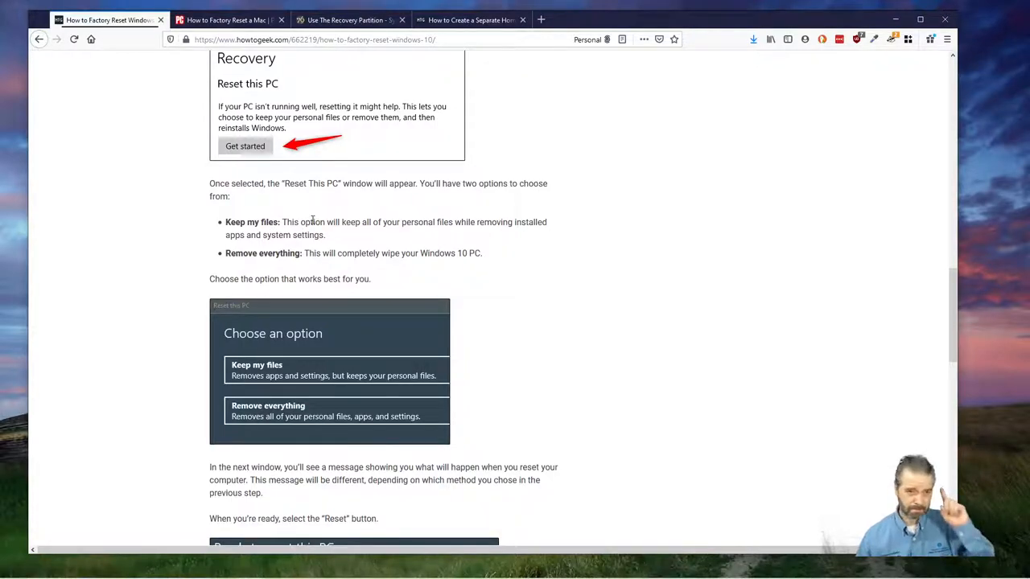
pyautogui.moveTo(360, 240)
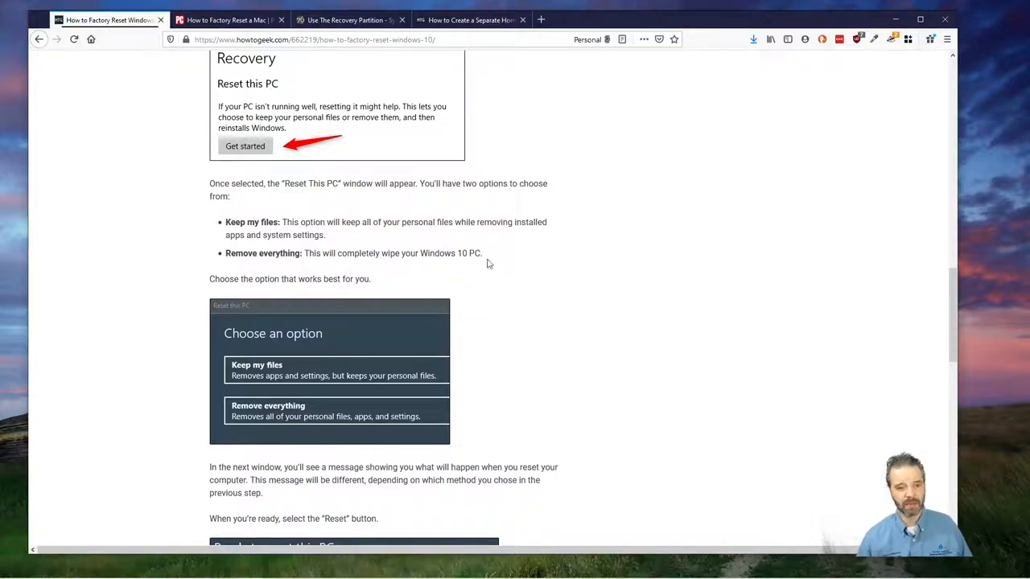
pyautogui.moveTo(558, 292)
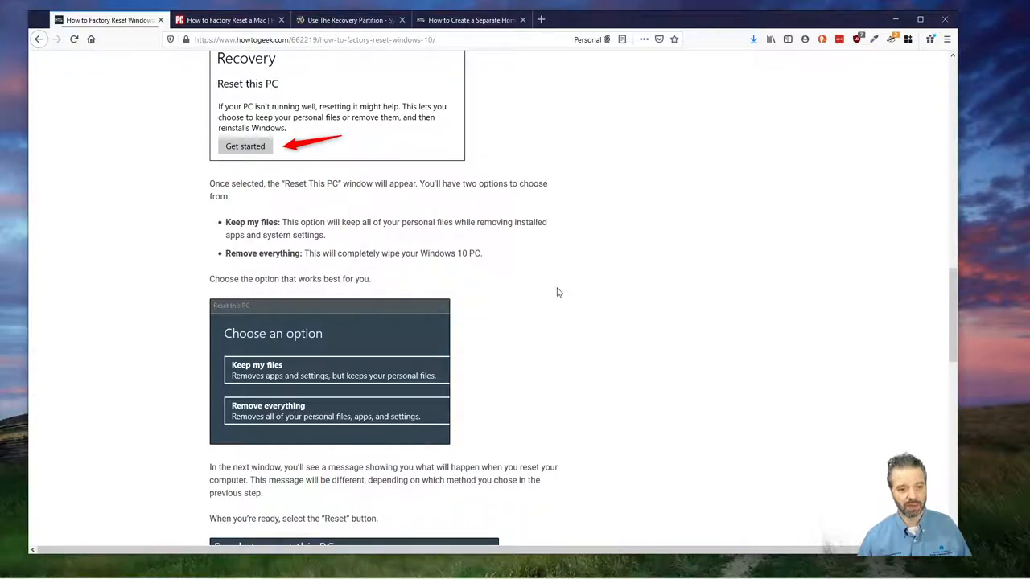
pyautogui.moveTo(519, 268)
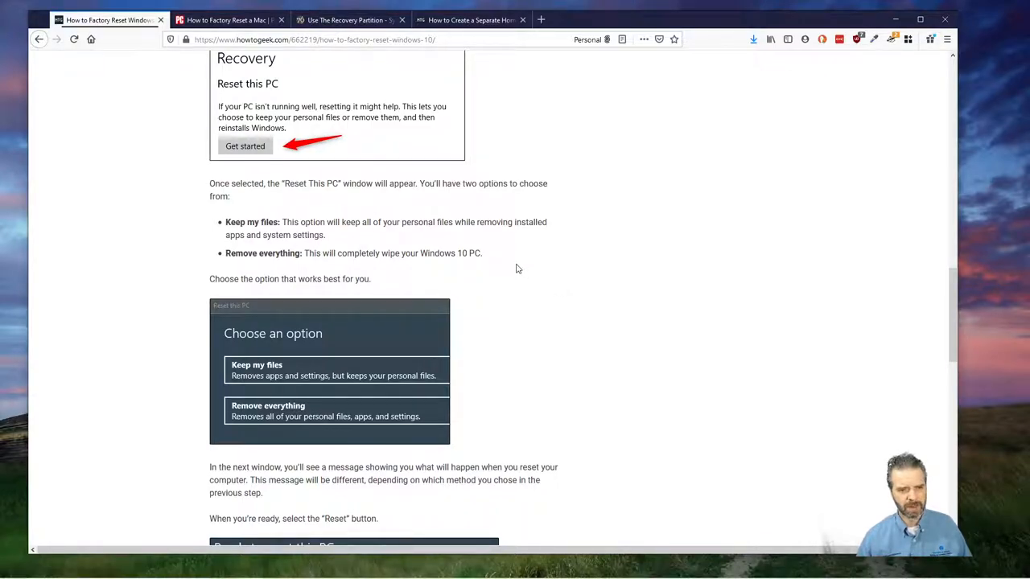
pyautogui.scroll(-3)
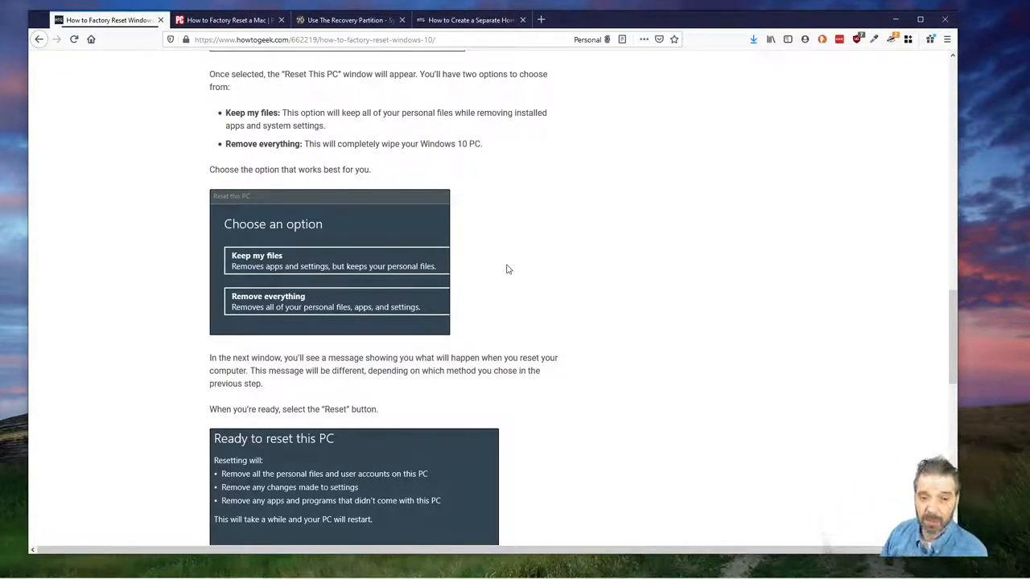
pyautogui.moveTo(510, 330)
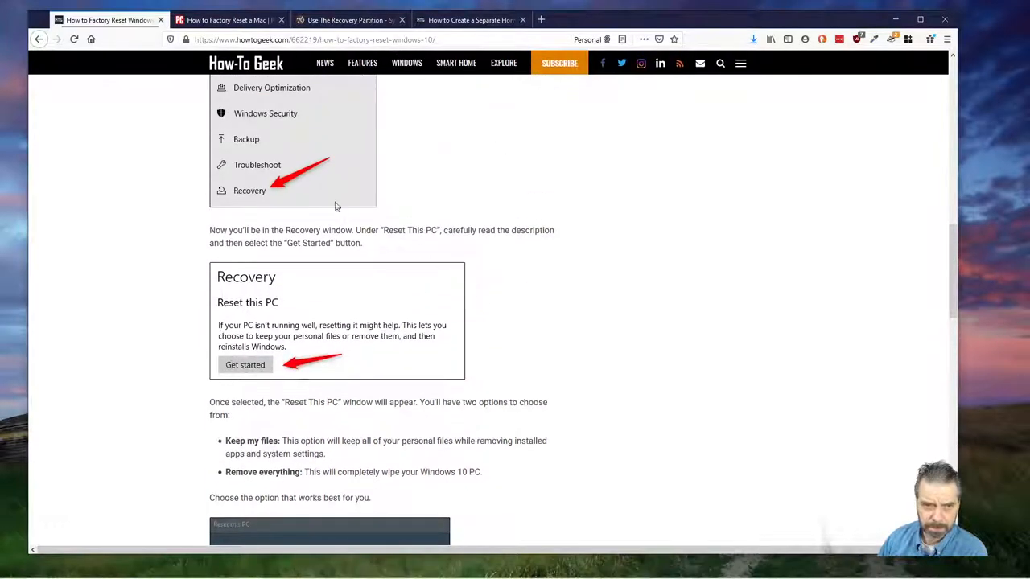
# Switch to PCMag's Mac factory reset guide and scroll through its reset steps
pyautogui.click(229, 20)
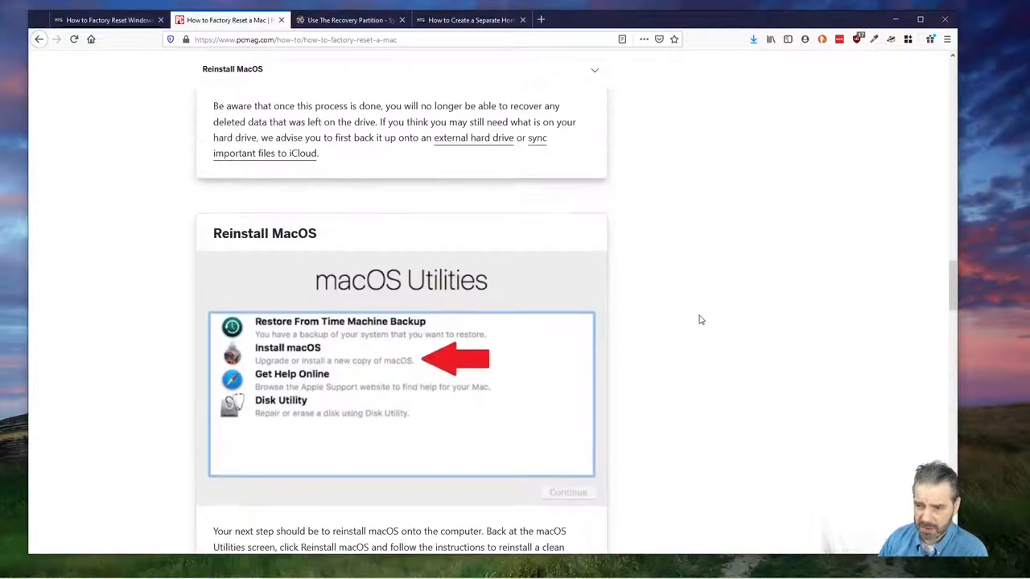
pyautogui.scroll(3)
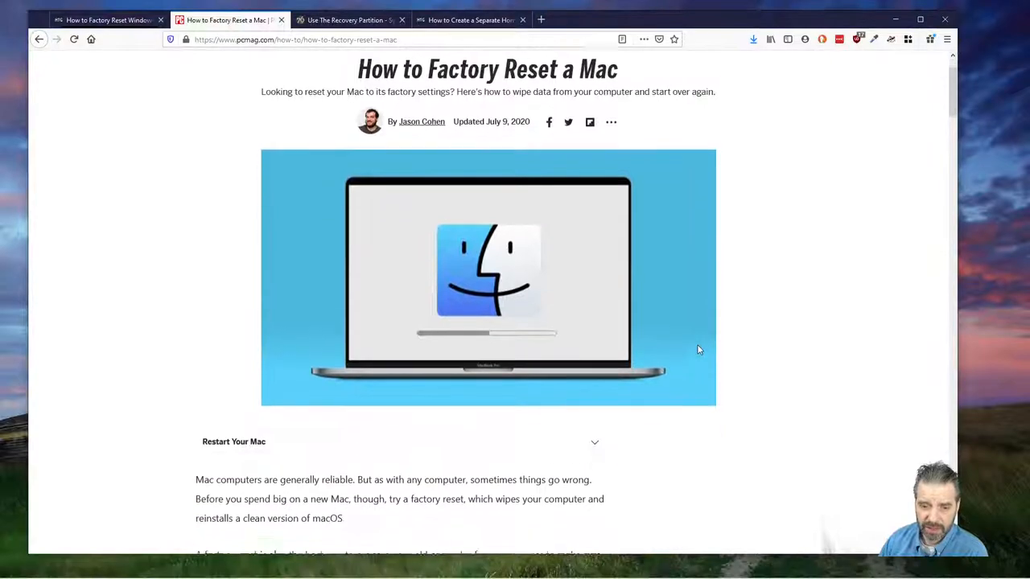
pyautogui.scroll(-3)
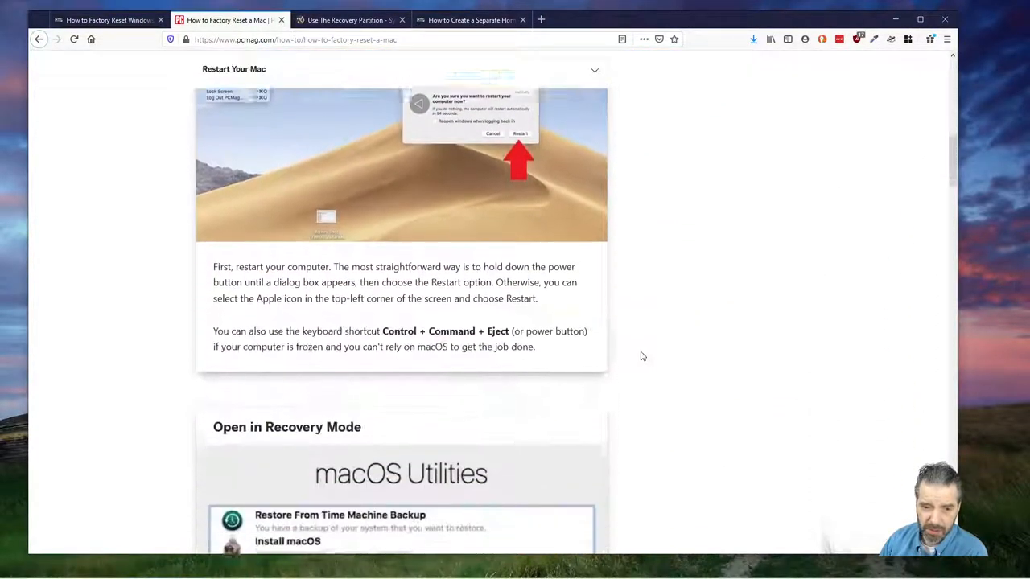
pyautogui.scroll(-3)
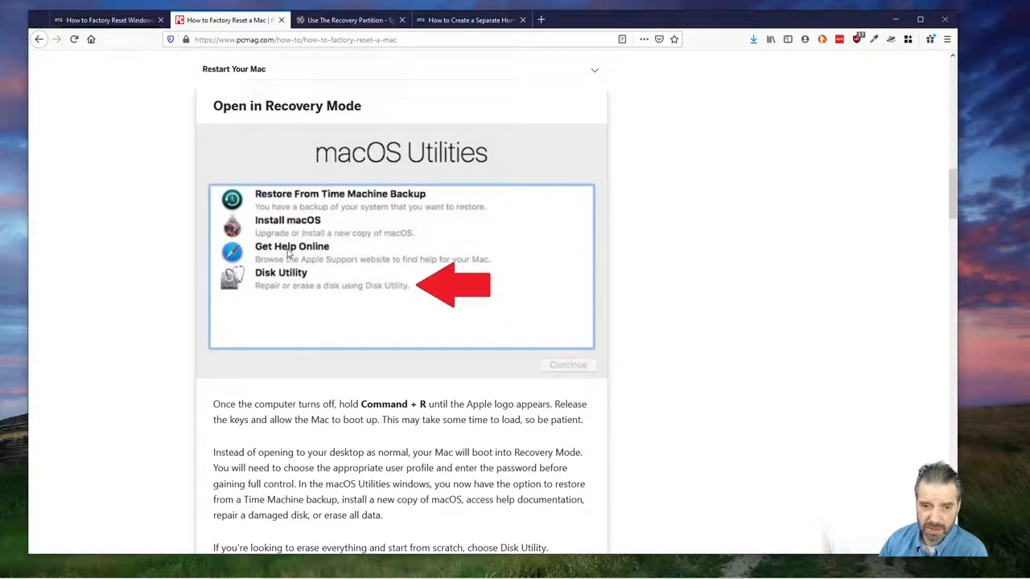
pyautogui.scroll(-3)
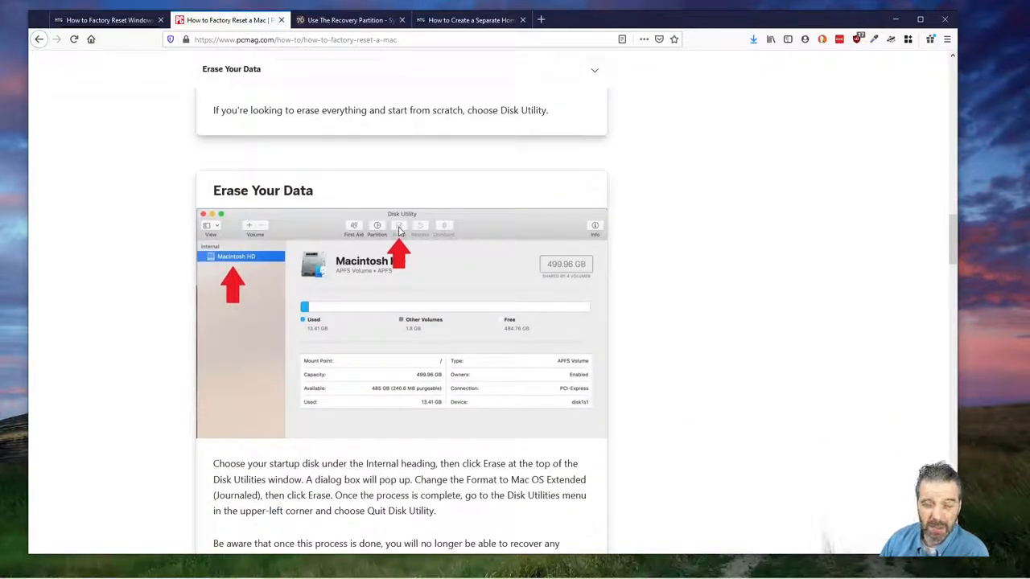
pyautogui.scroll(-3)
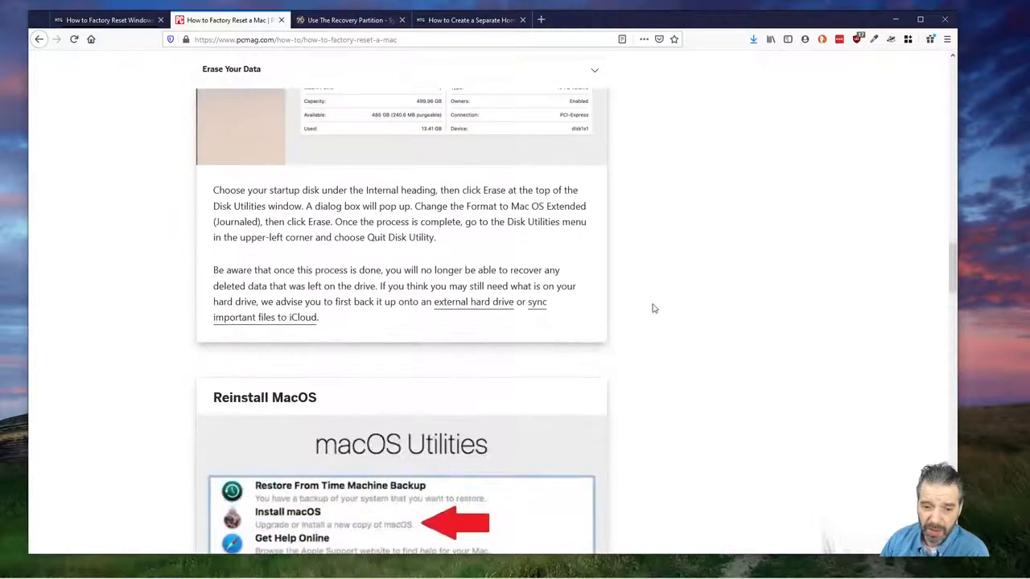
pyautogui.scroll(-3)
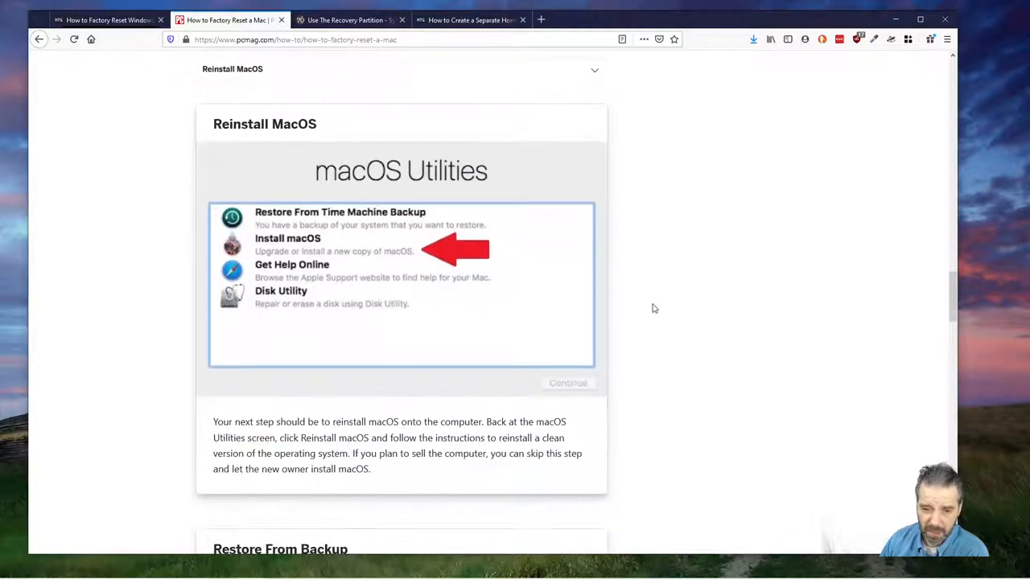
pyautogui.moveTo(377, 274)
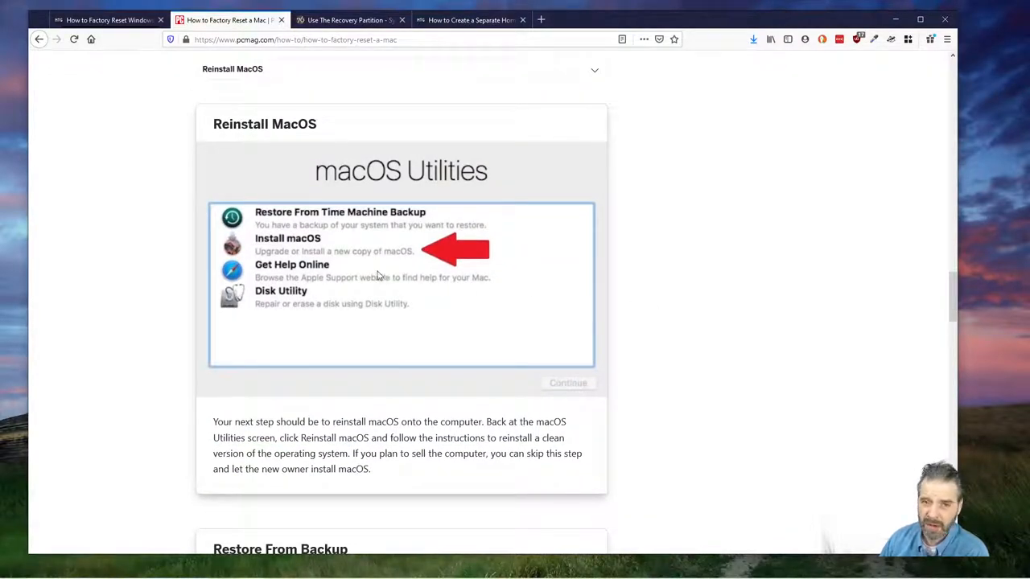
pyautogui.moveTo(594, 405)
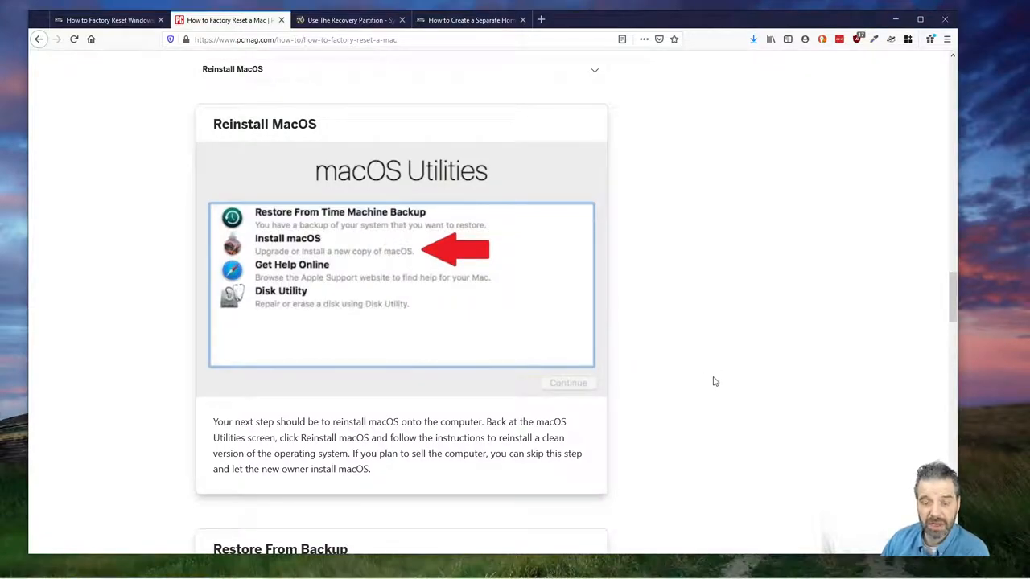
pyautogui.moveTo(650, 360)
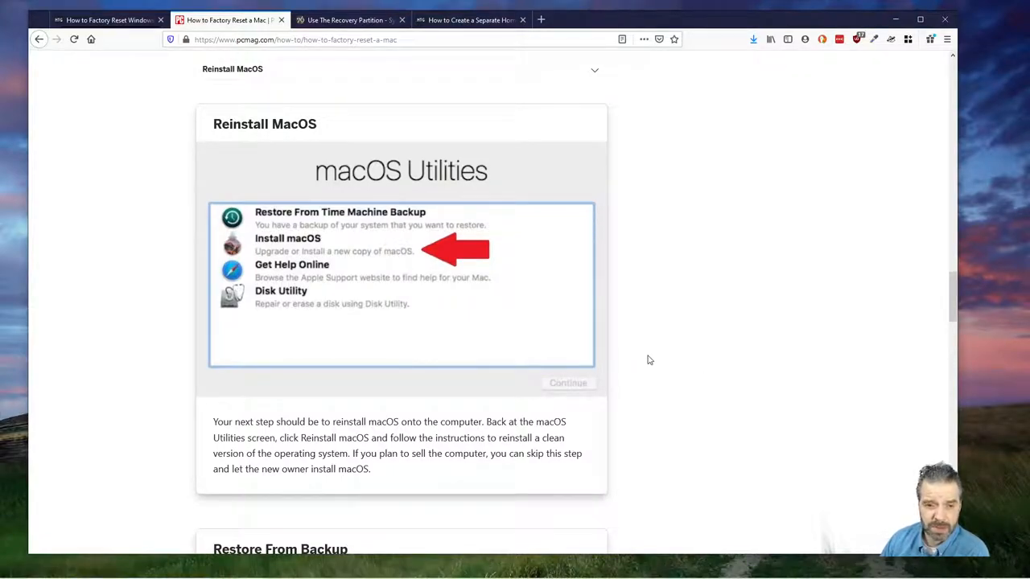
# Read on to the Restore From Backup step, then move to System76's Pop!_OS recovery partition page
pyautogui.scroll(-3)
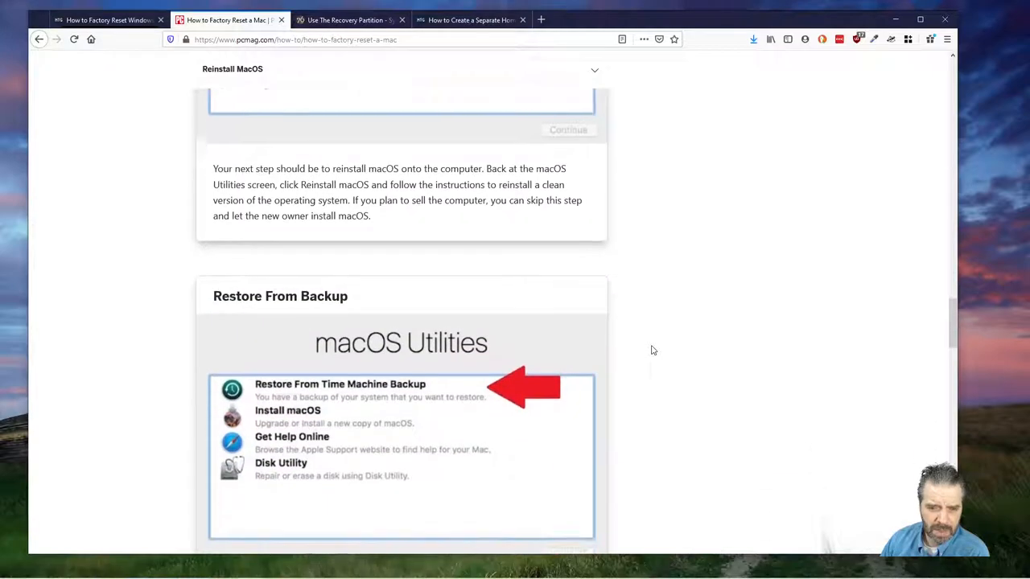
pyautogui.scroll(-3)
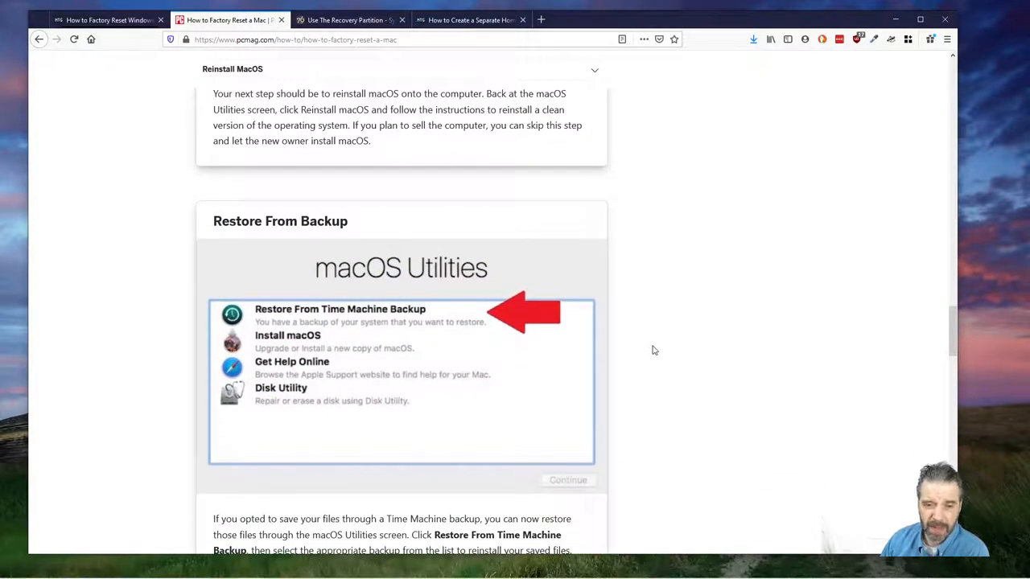
pyautogui.scroll(-3)
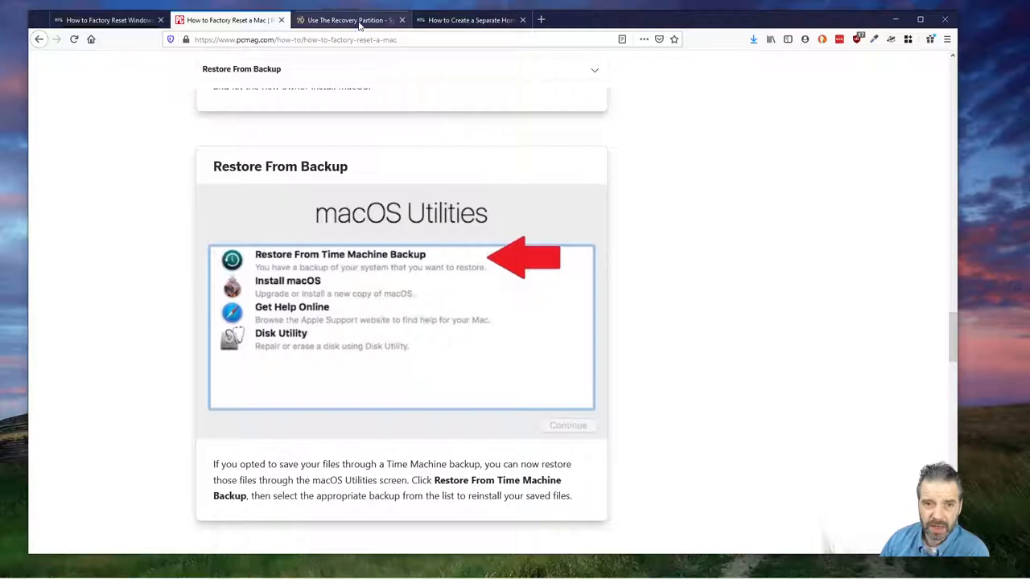
pyautogui.click(351, 19)
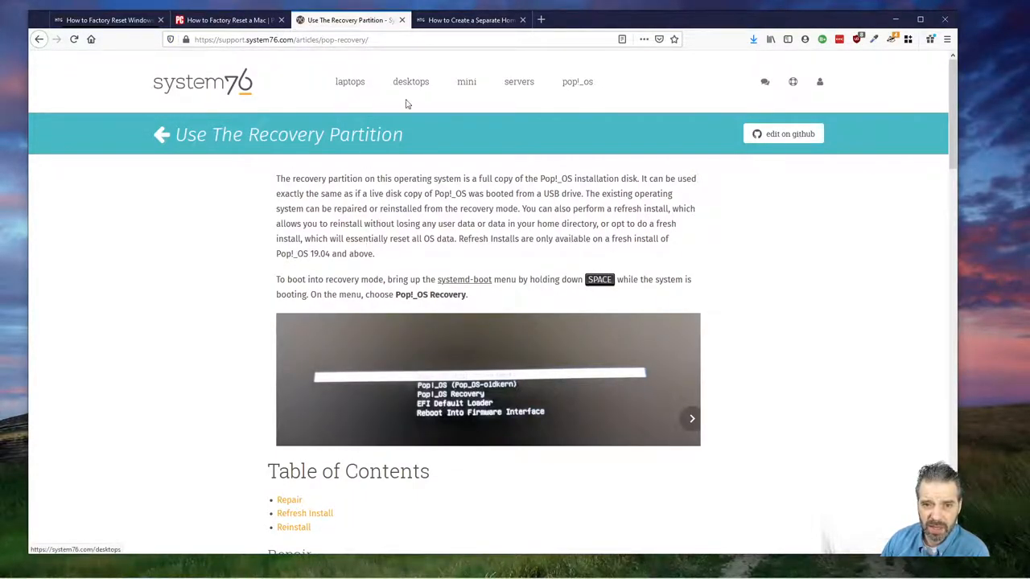
pyautogui.moveTo(470, 270)
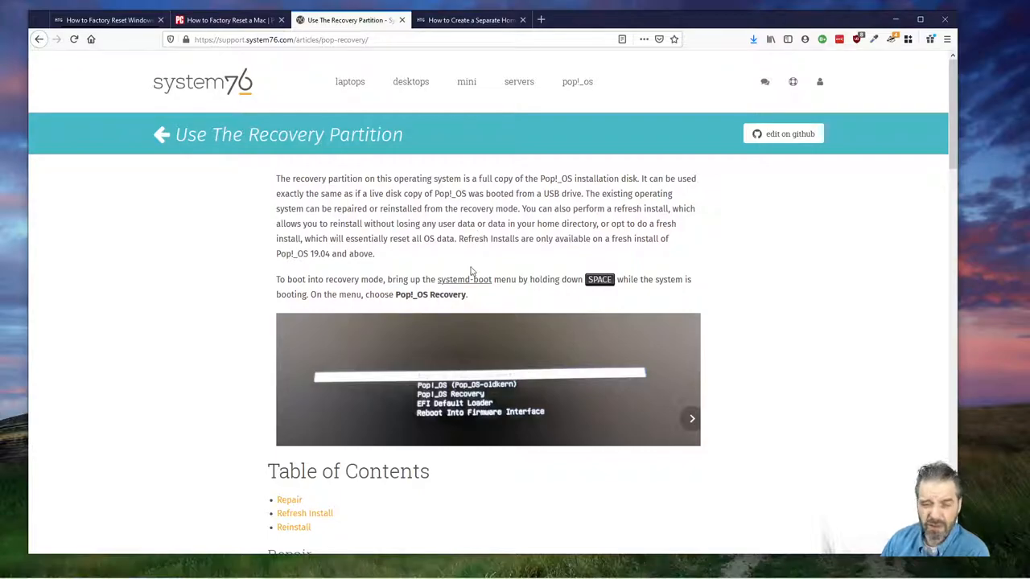
# Skim the System76 recovery page, then bring up How-To Geek's Ubuntu separate home partition article
pyautogui.scroll(-3)
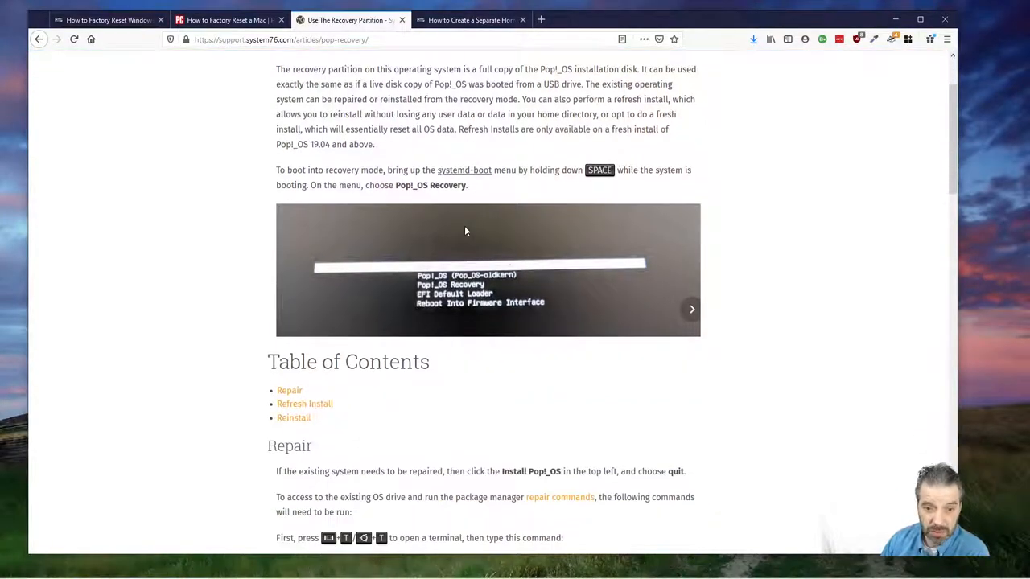
pyautogui.scroll(-3)
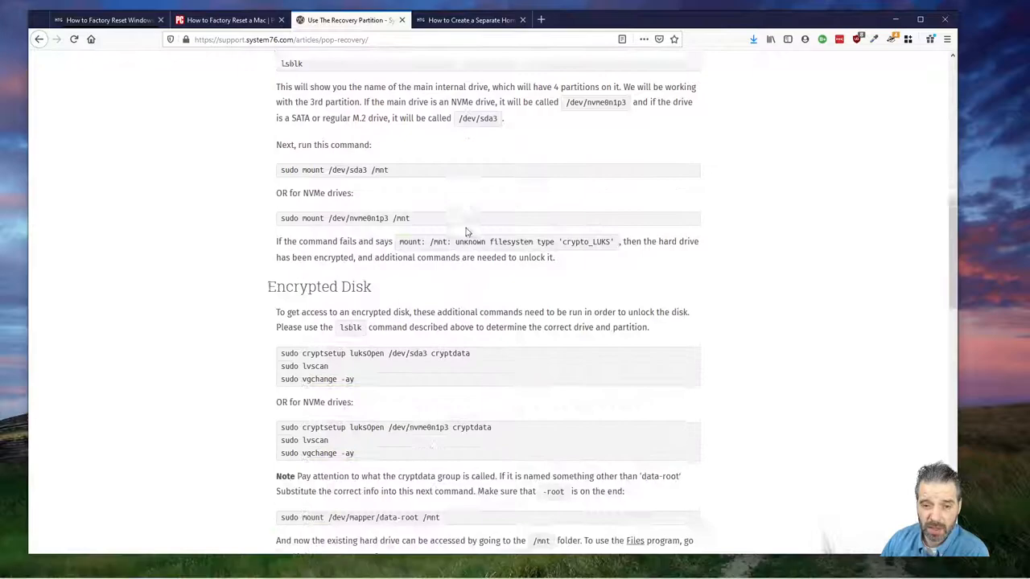
pyautogui.scroll(3)
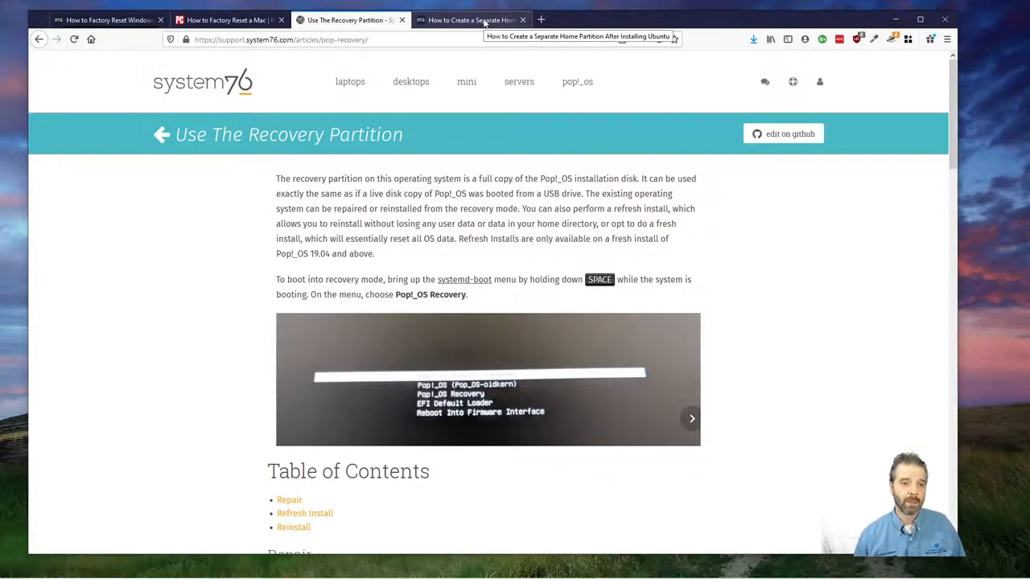
pyautogui.click(470, 19)
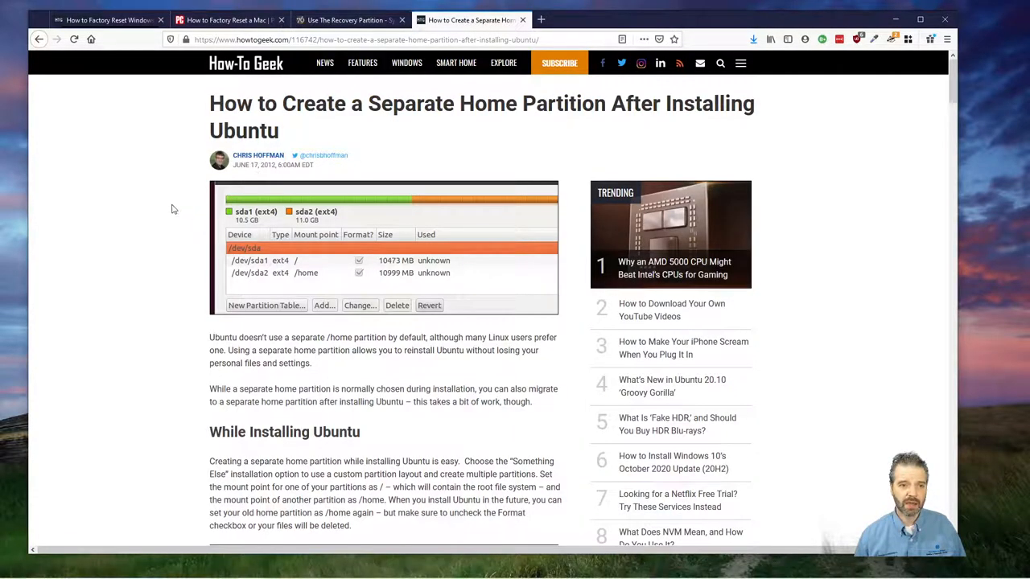
pyautogui.moveTo(103, 246)
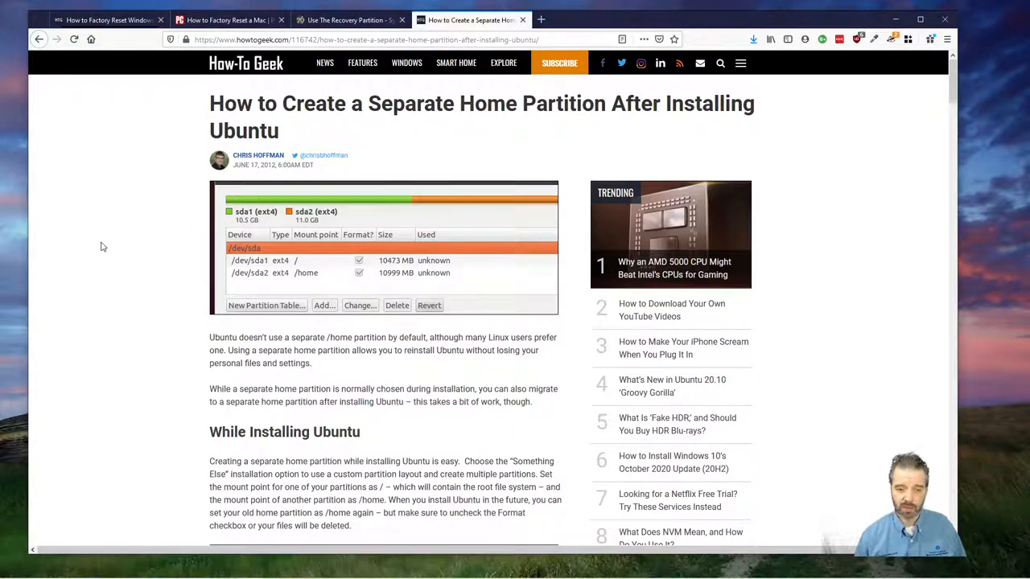
pyautogui.moveTo(145, 219)
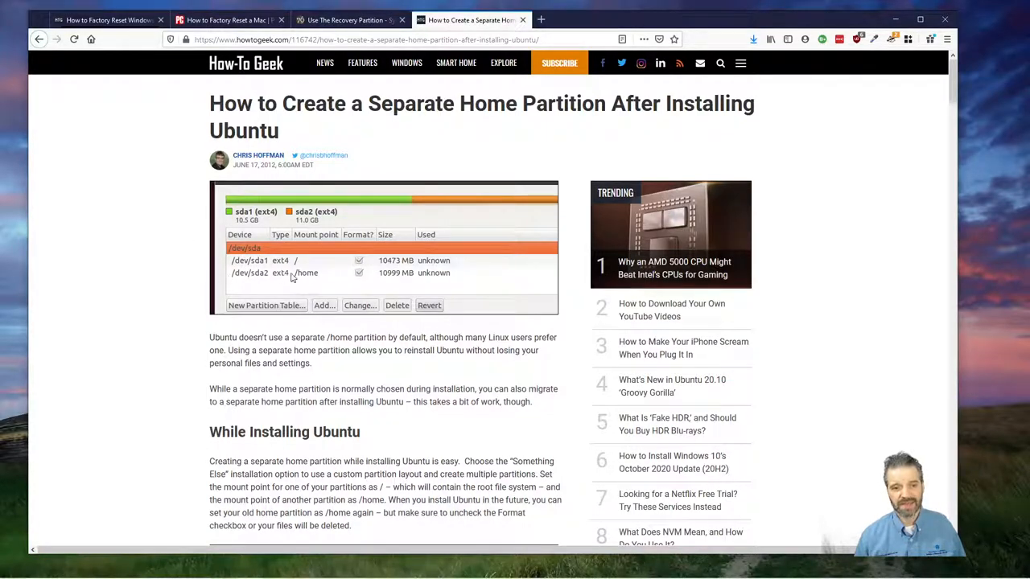
pyautogui.moveTo(293, 280)
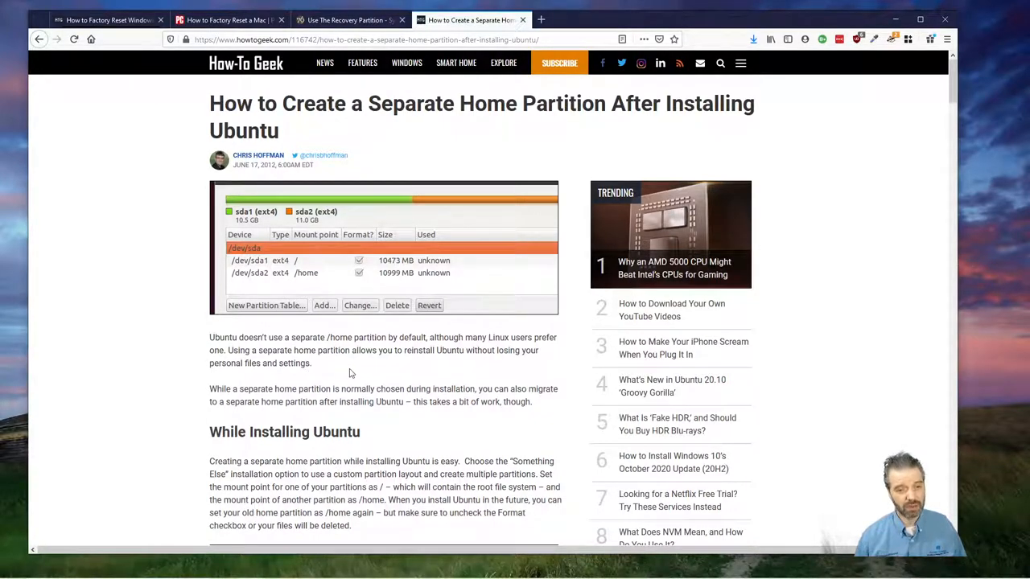
pyautogui.moveTo(357, 367)
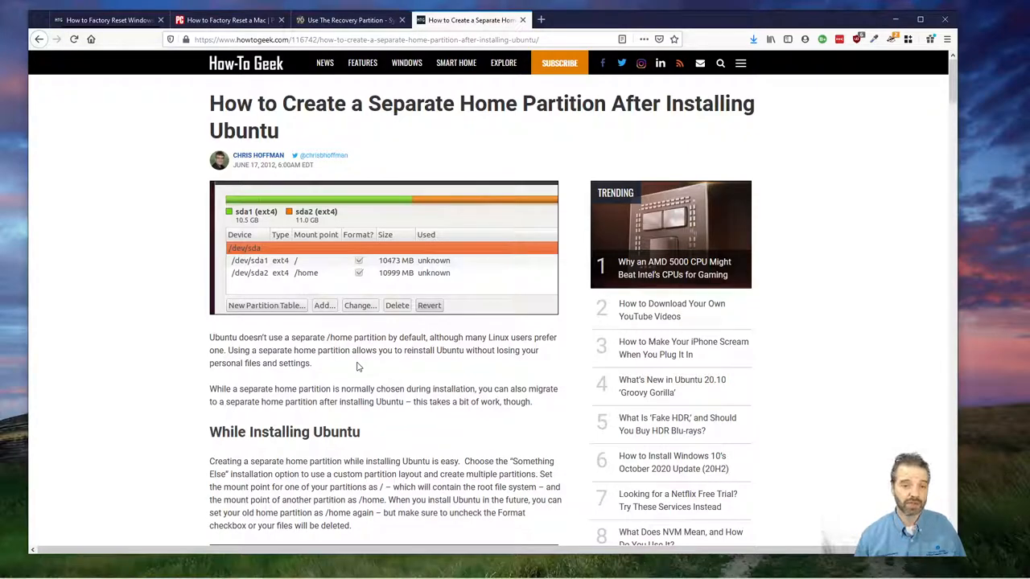
pyautogui.moveTo(354, 367)
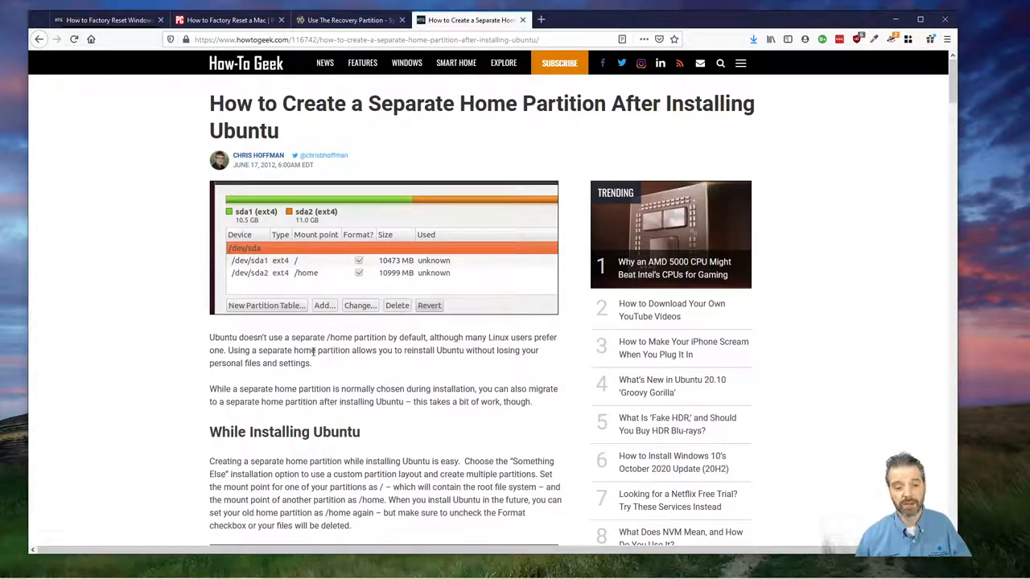
pyautogui.moveTo(383, 383)
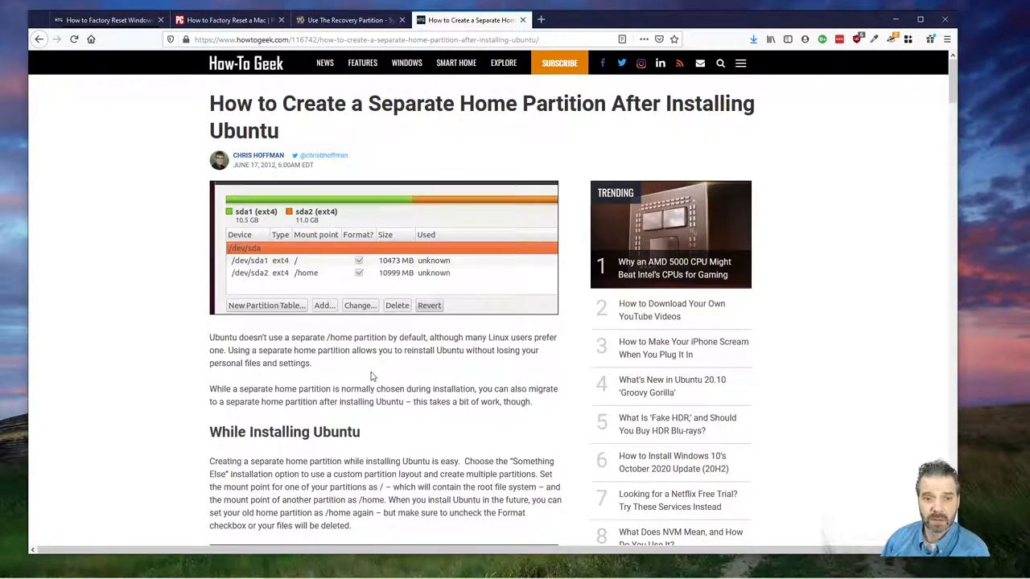
pyautogui.moveTo(402, 388)
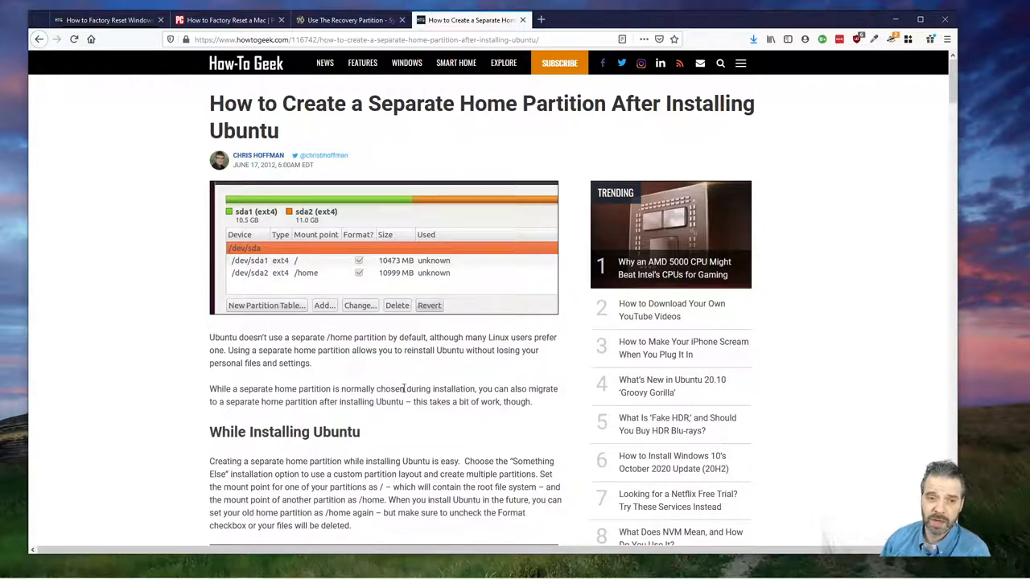
pyautogui.moveTo(405, 383)
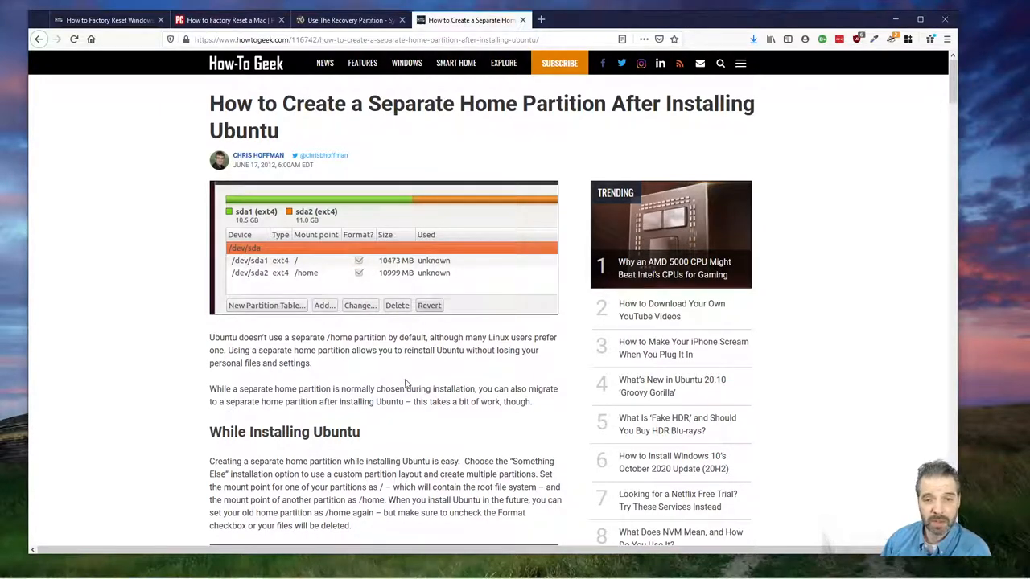
pyautogui.moveTo(415, 415)
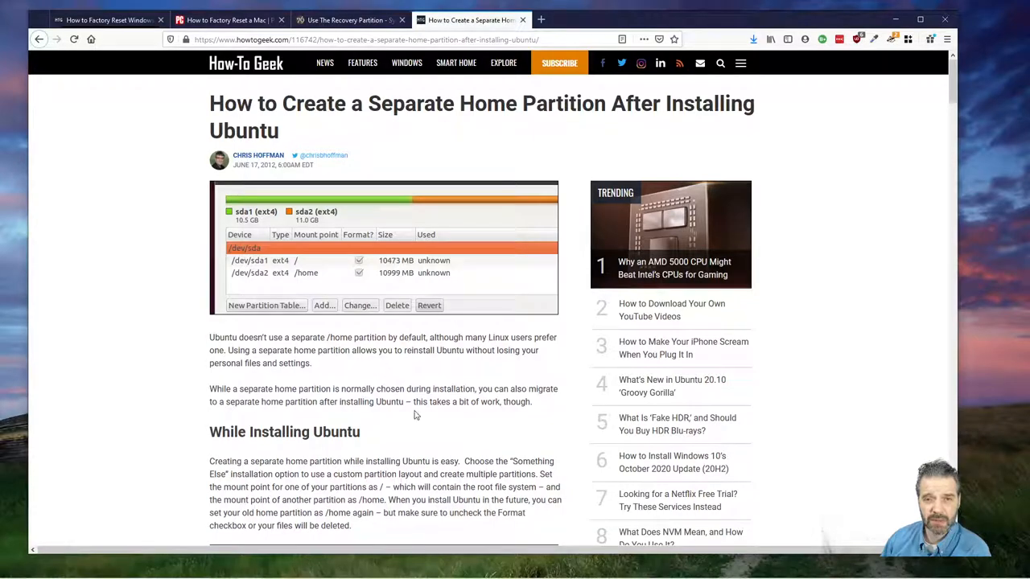